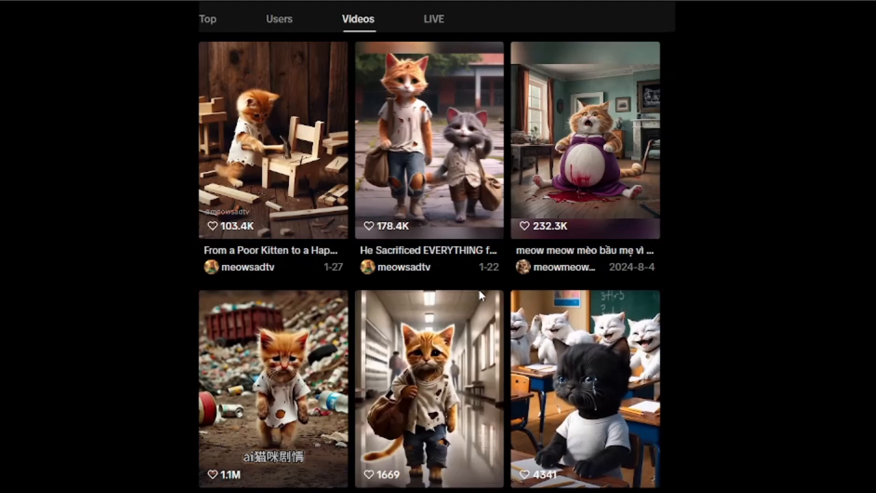
Scroll through the AI cat creator's TikTok profile grid of cat videos
scroll("down", 3)
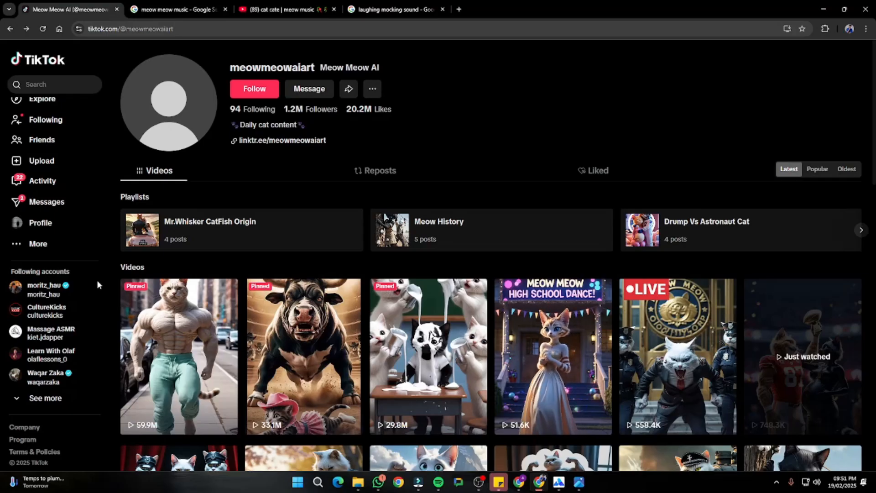
scroll("down", 3)
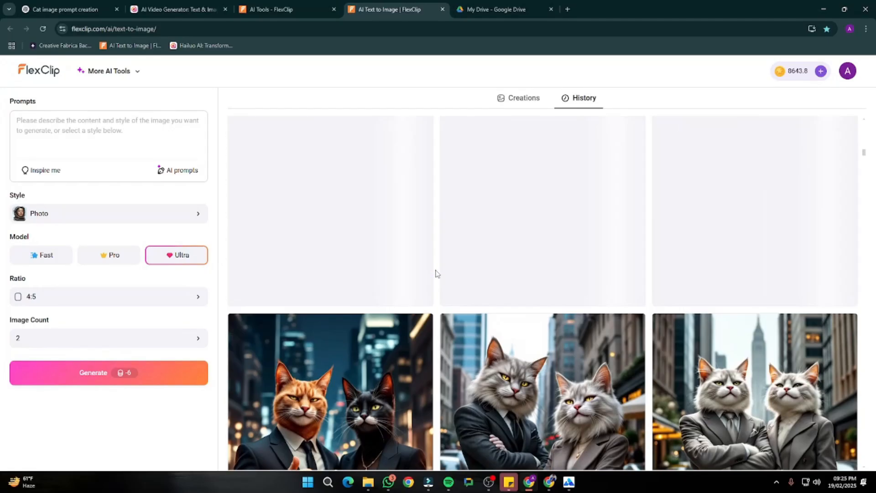
left_click(62, 9)
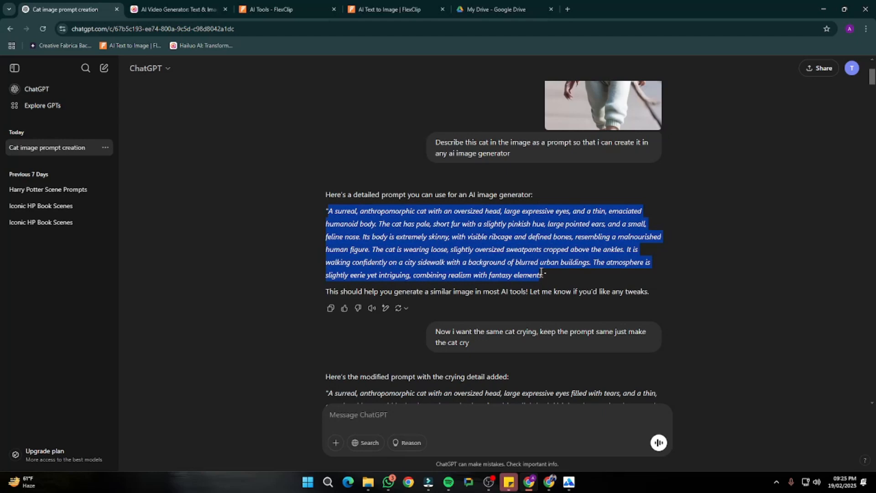
left_click(176, 9)
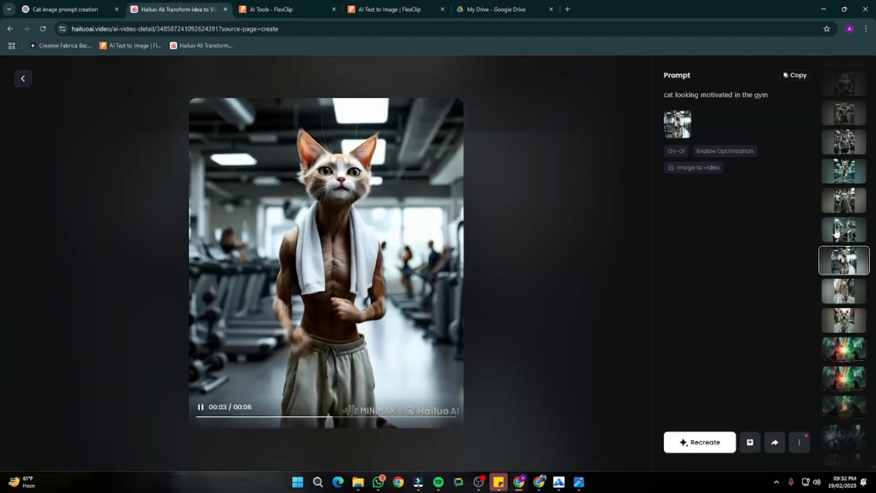
left_click(844, 260)
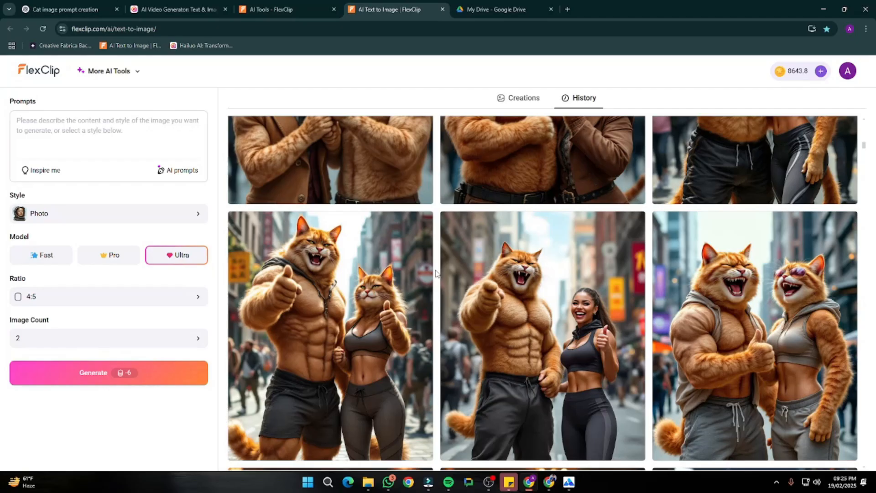
scroll("down", 3)
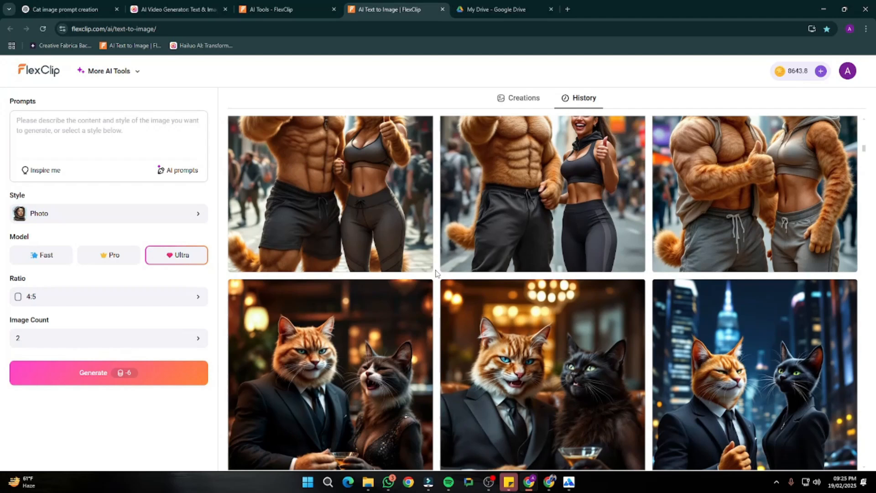
scroll("down", 3)
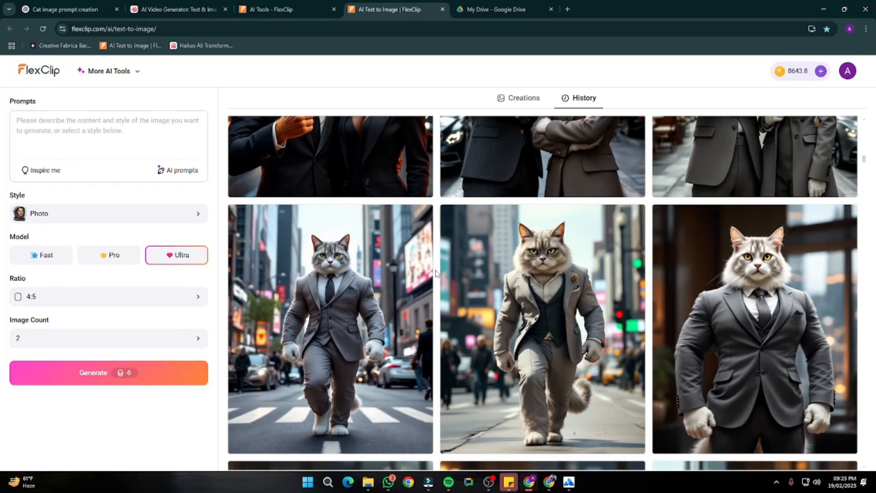
scroll("down", 3)
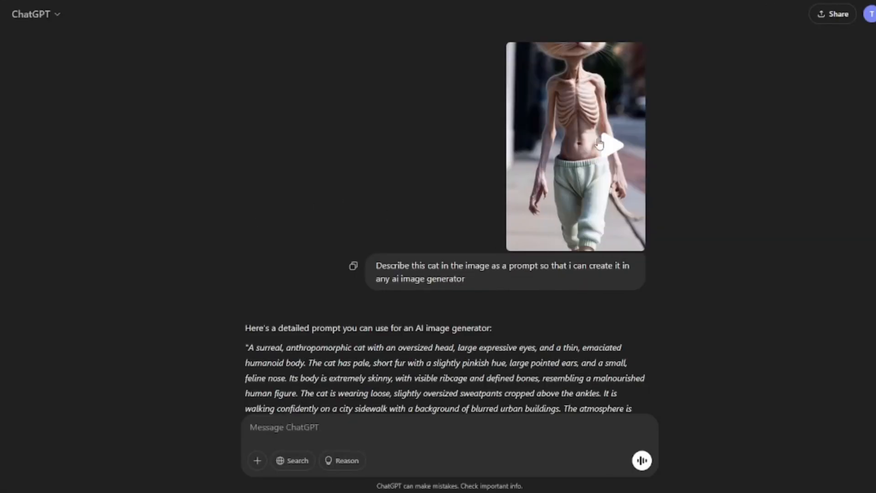
Enlarge the skinny cat reference image and select its image prompt text
left_click(575, 145)
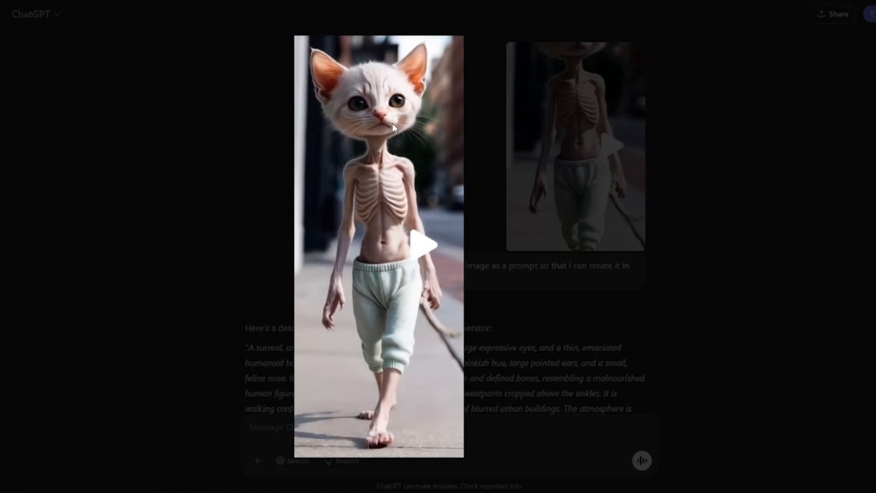
mouse_move(419, 227)
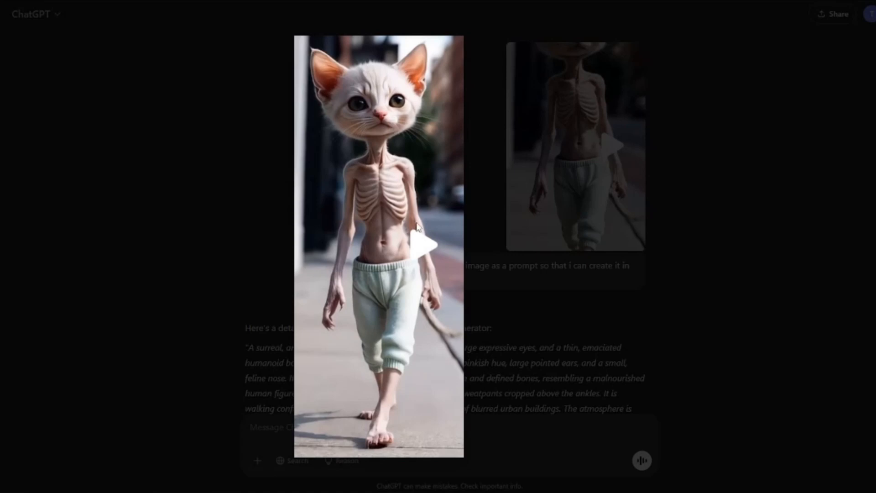
mouse_move(591, 222)
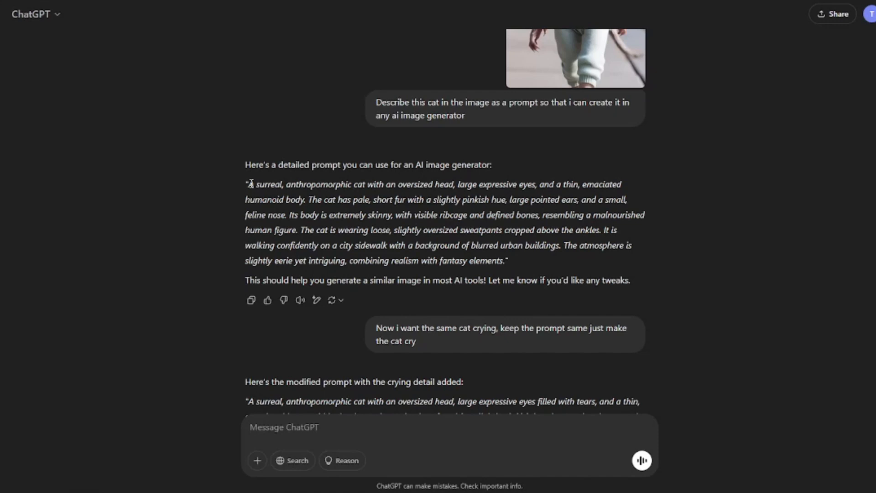
left_click_drag(247, 184, 503, 261)
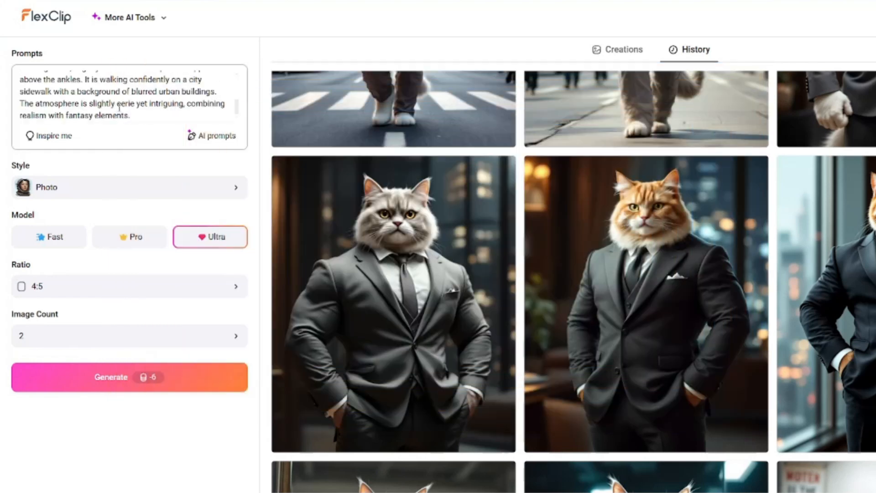
Generate the skinny sidewalk cat image from the pasted prompt at 4:5 ratio
left_click(129, 188)
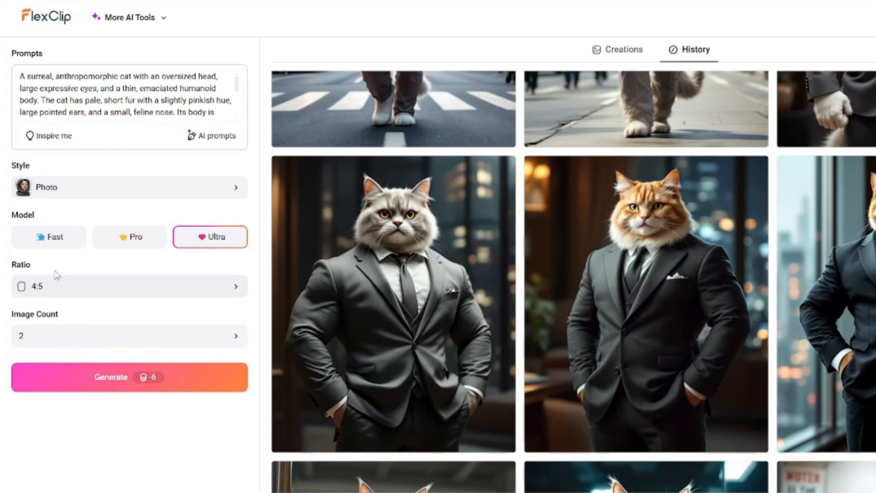
left_click(128, 286)
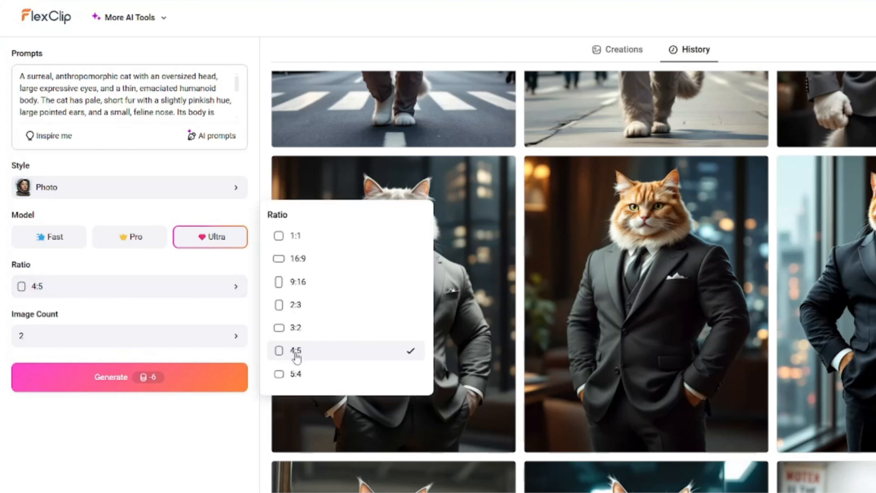
left_click(295, 350)
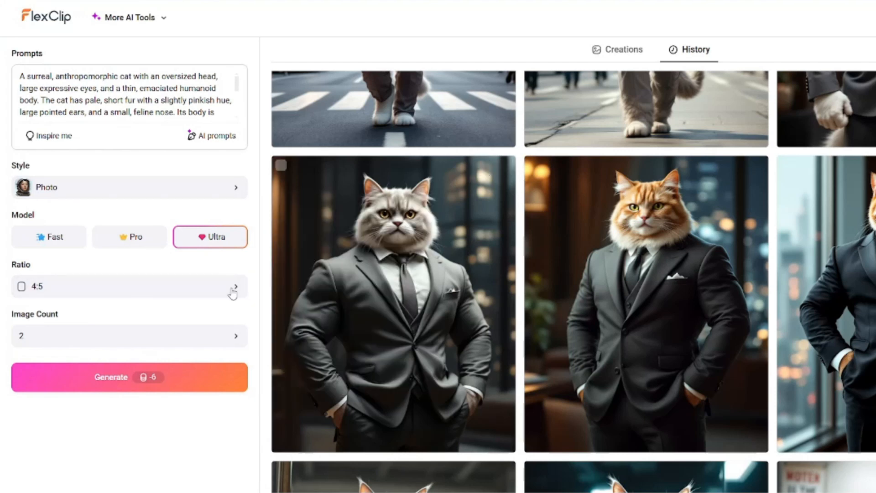
mouse_move(144, 239)
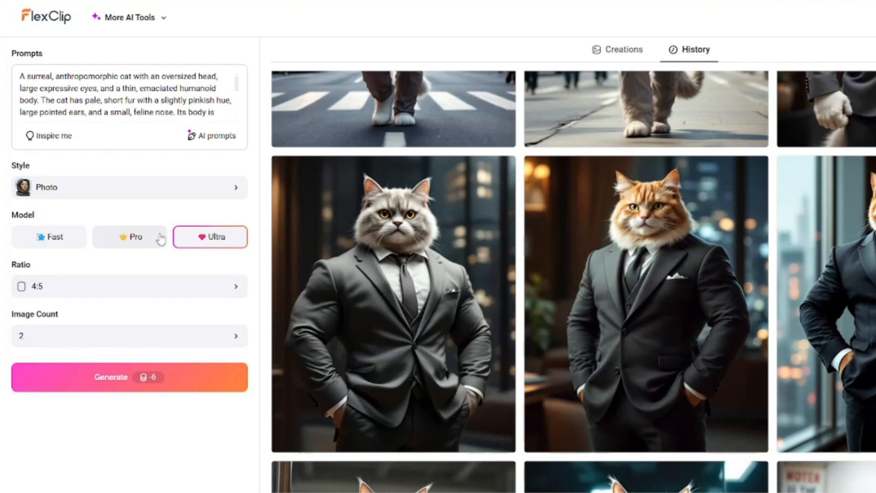
mouse_move(138, 384)
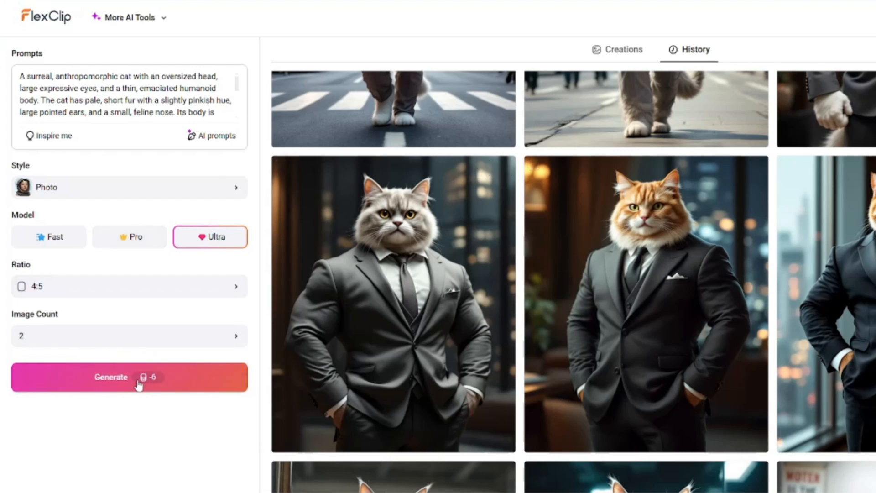
left_click(393, 108)
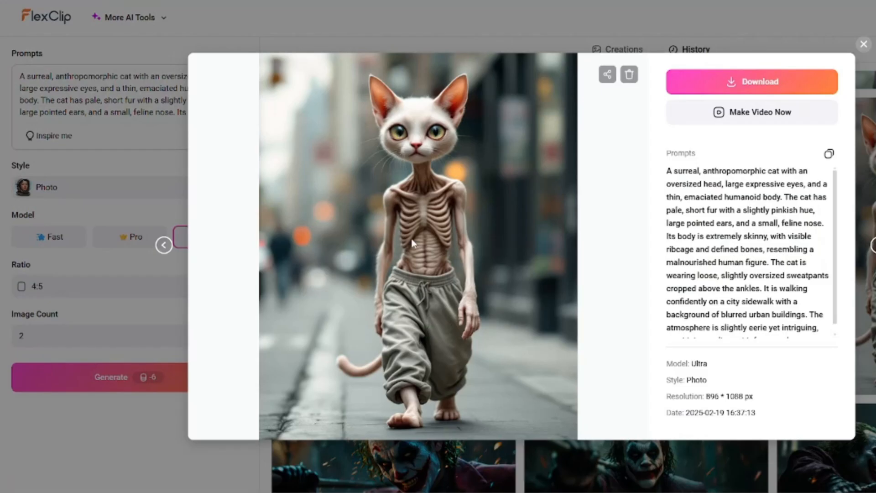
mouse_move(353, 262)
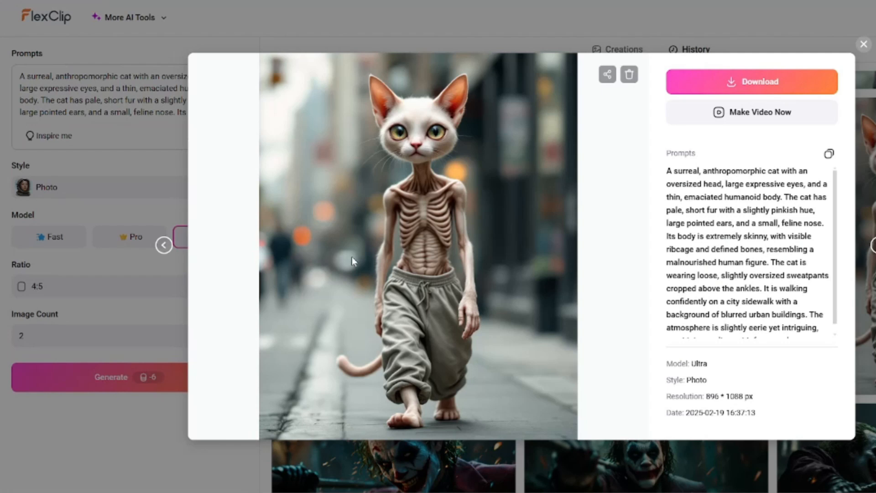
mouse_move(512, 254)
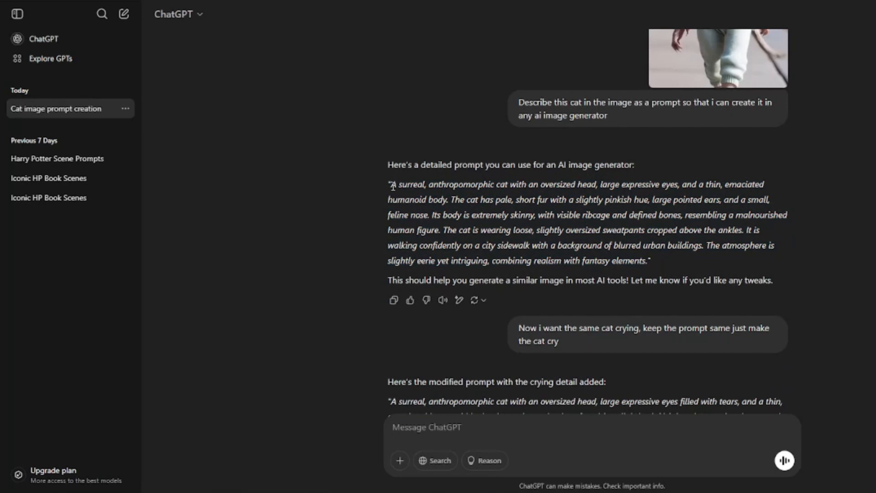
Select the original skinny cat prompt and scroll to ChatGPT's scene-by-scene story reply
left_click_drag(391, 184, 648, 261)
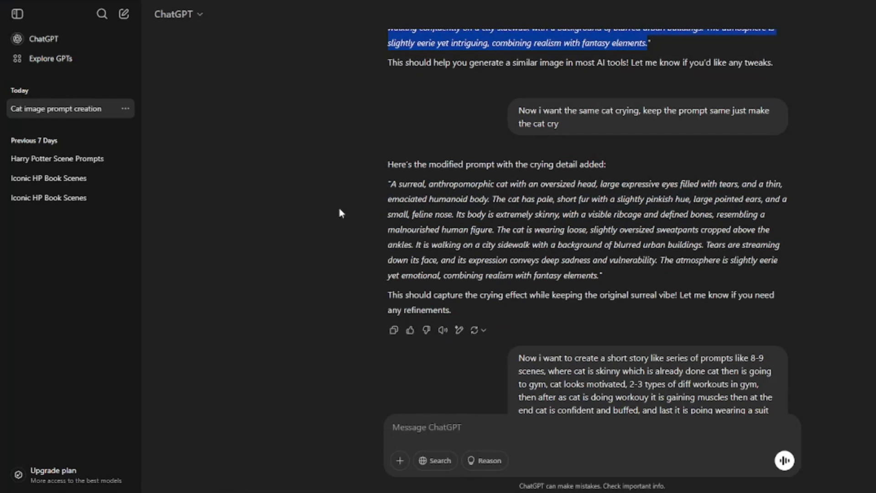
scroll("down", 3)
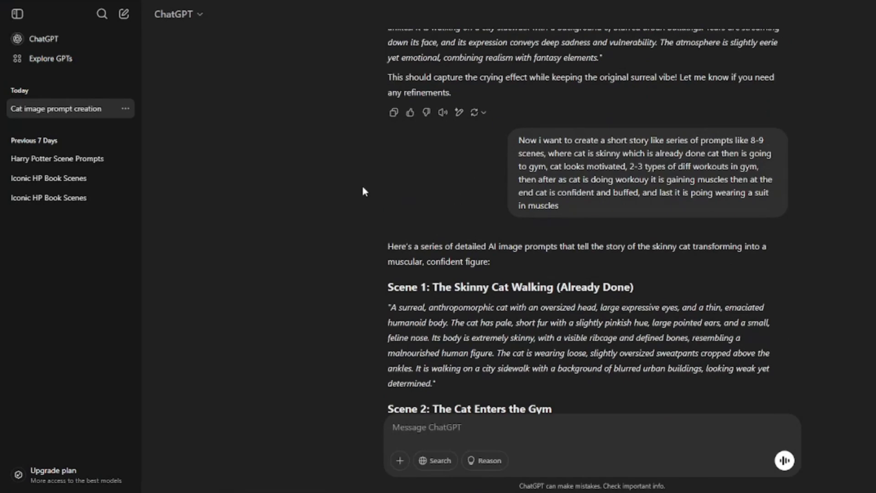
mouse_move(438, 171)
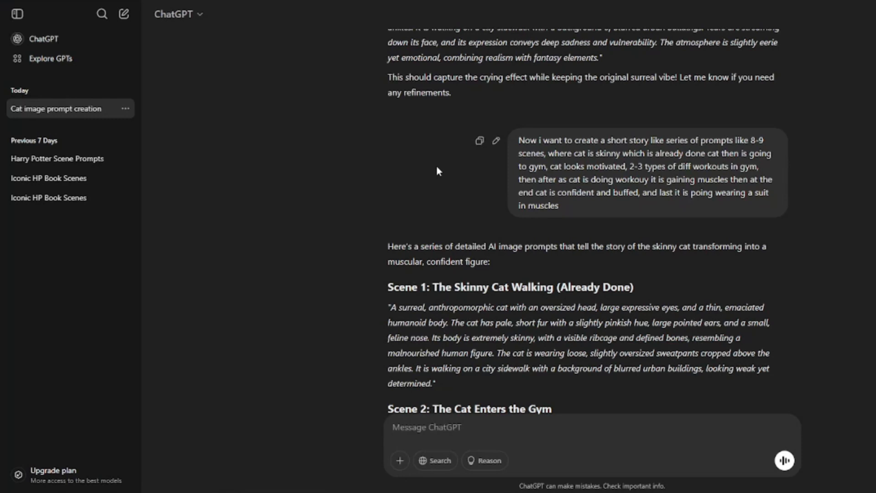
mouse_move(520, 140)
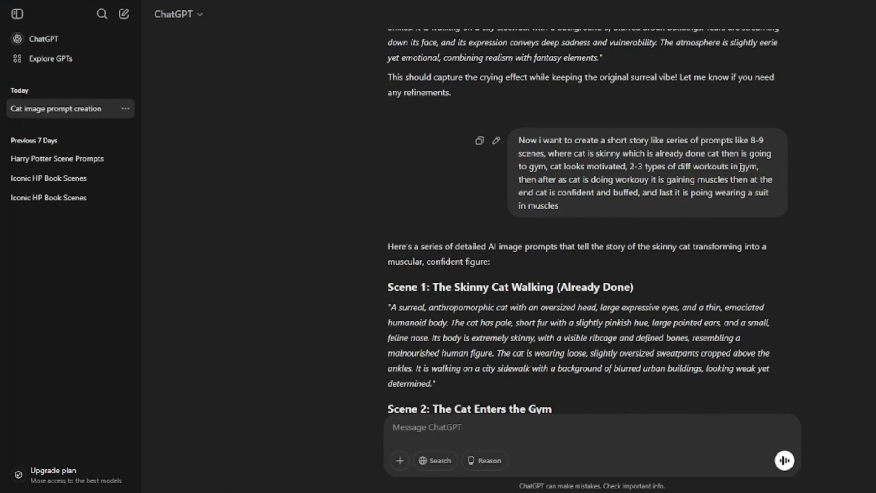
mouse_move(645, 183)
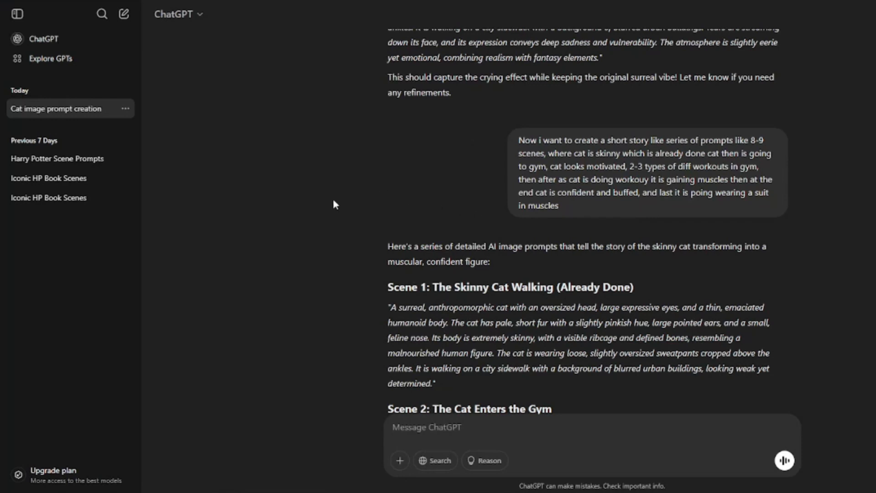
Read the scene prompts, select Scene 1, and close FlexClip's enlarged skinny cat image
scroll("down", 3)
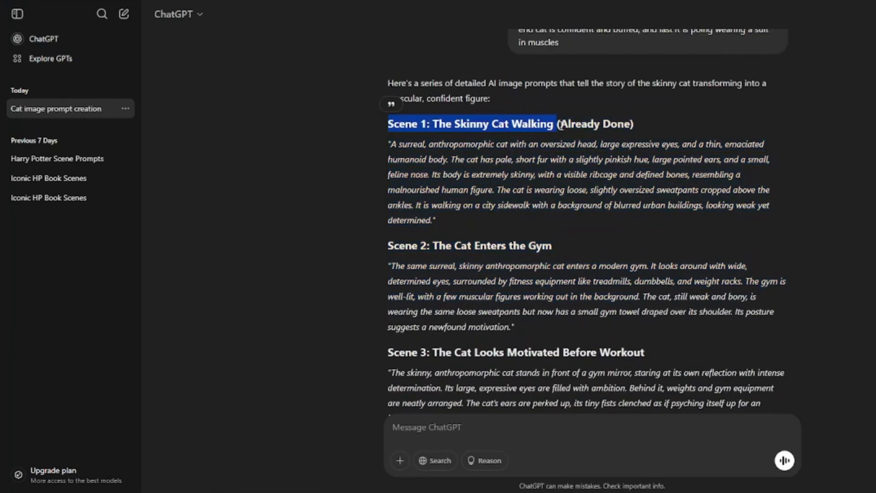
scroll("down", 3)
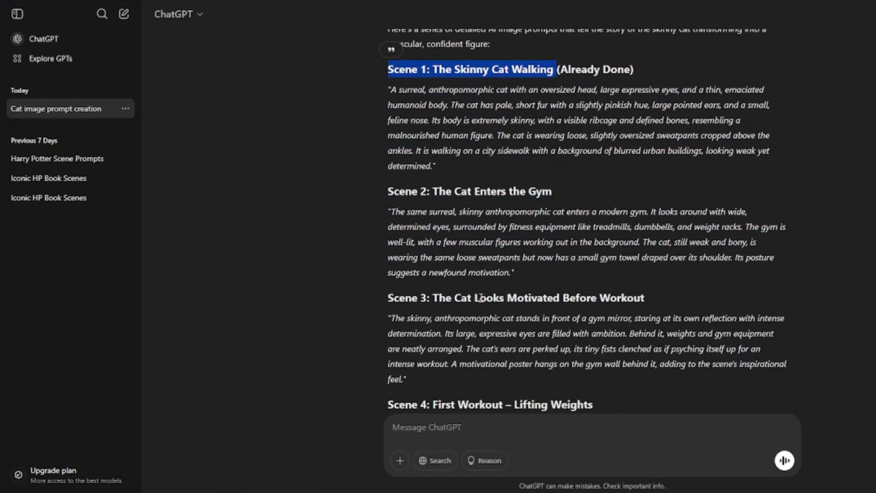
scroll("down", 3)
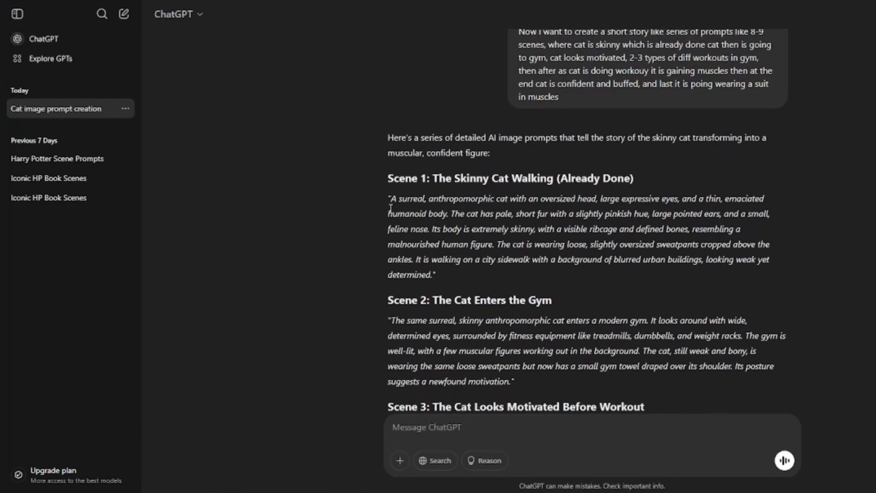
left_click_drag(389, 199, 436, 275)
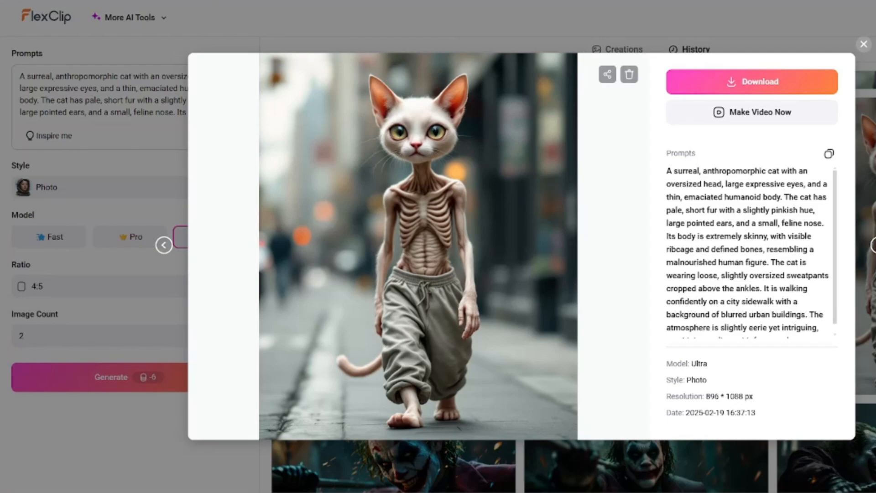
left_click(864, 44)
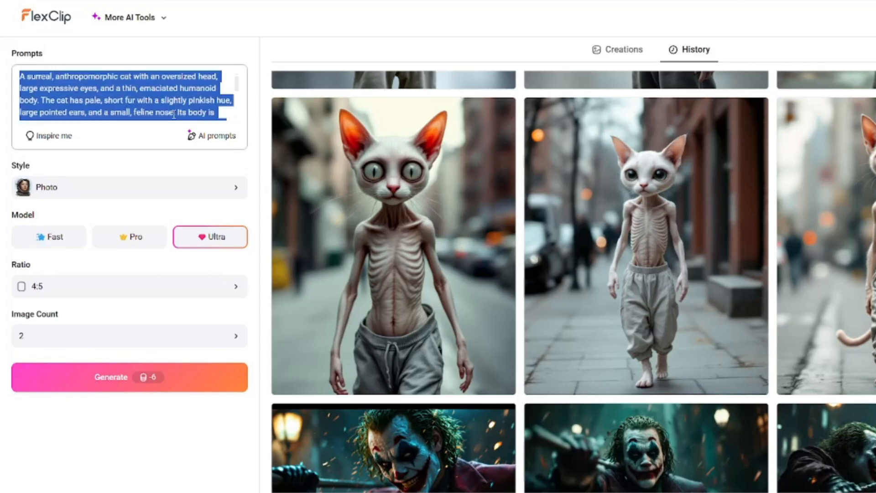
scroll("down", 3)
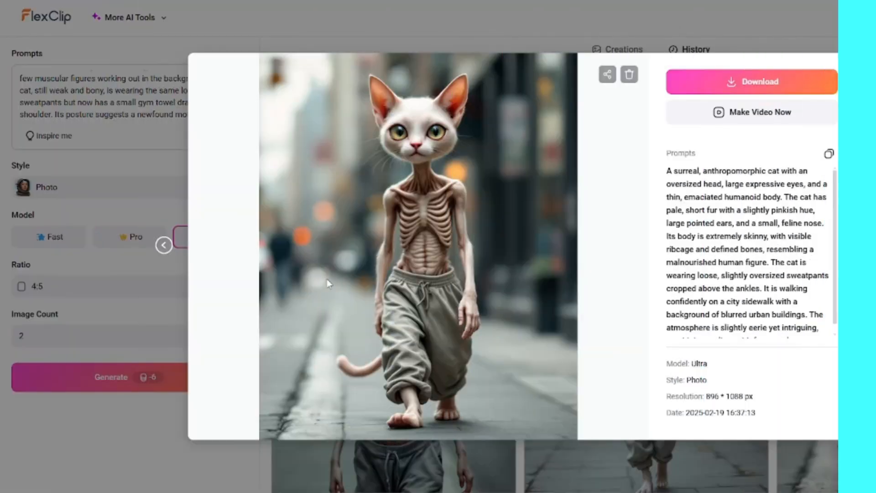
Browse back through earlier generations to the towel-draped gym cat image
left_click(164, 245)
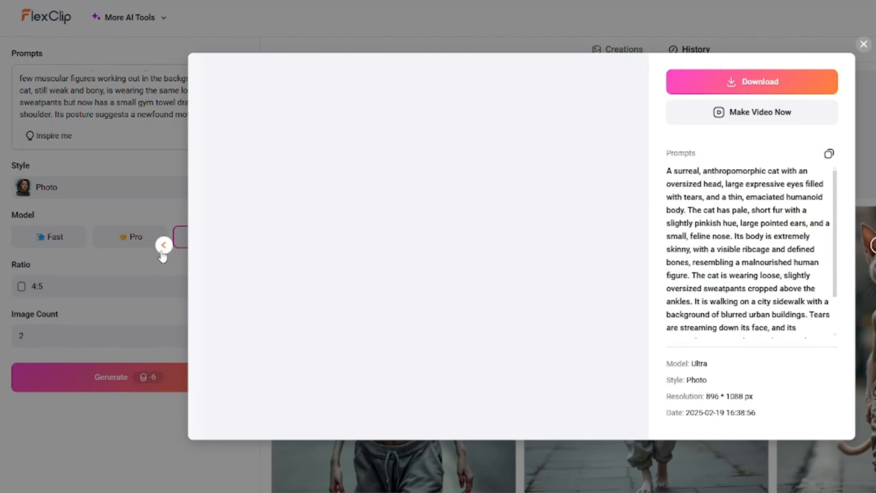
left_click(164, 246)
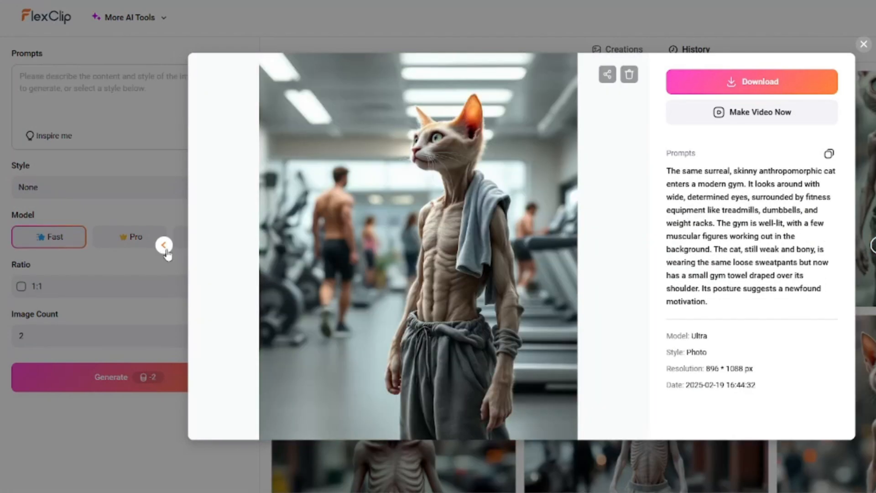
left_click(165, 244)
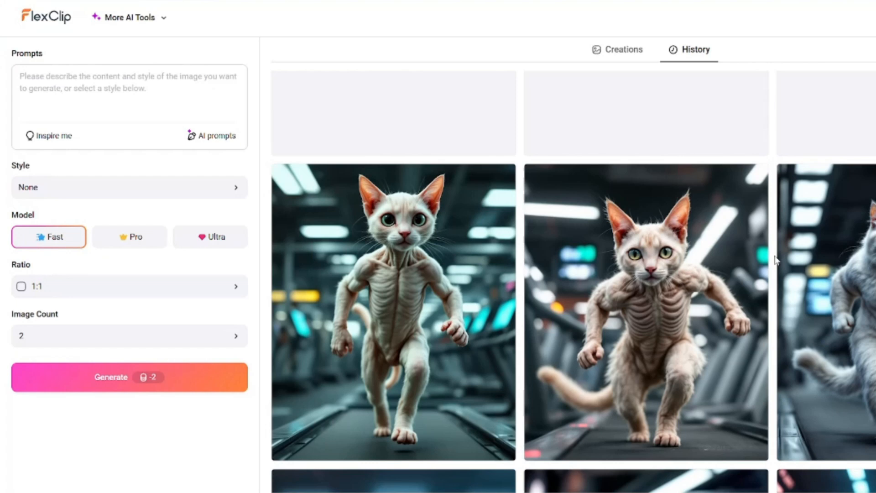
scroll("down", 3)
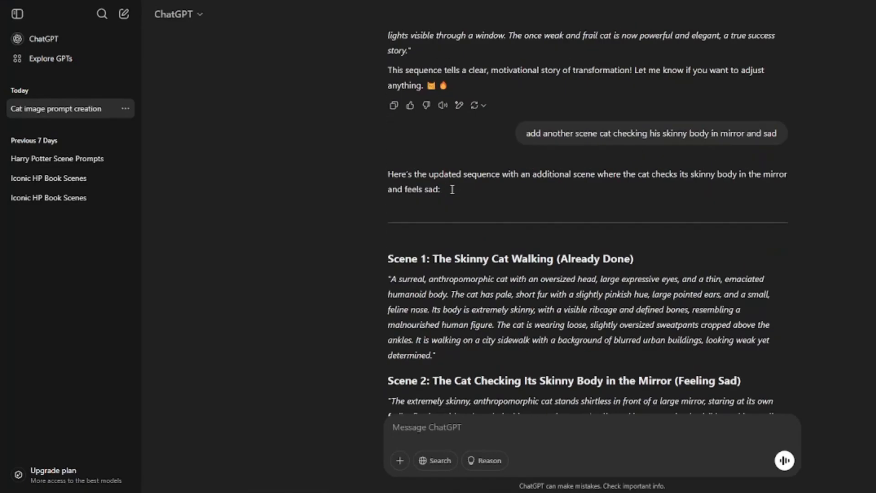
scroll("down", 3)
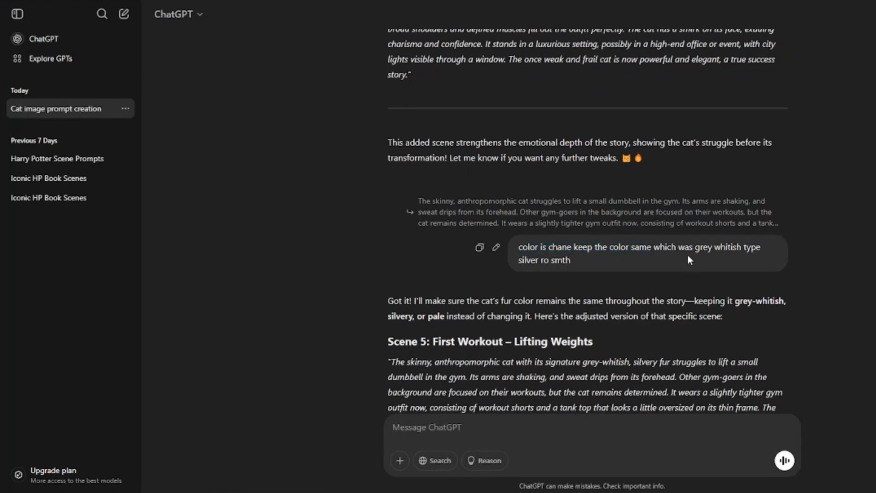
scroll("down", 3)
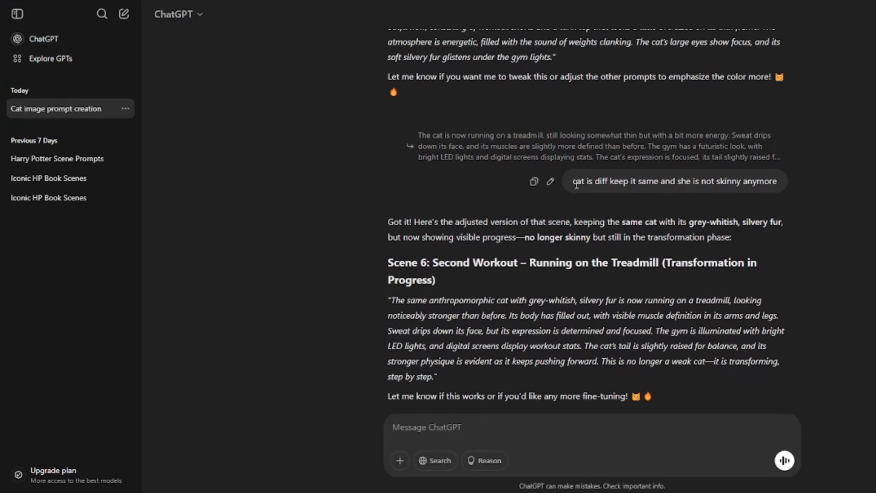
left_click_drag(572, 181, 620, 181)
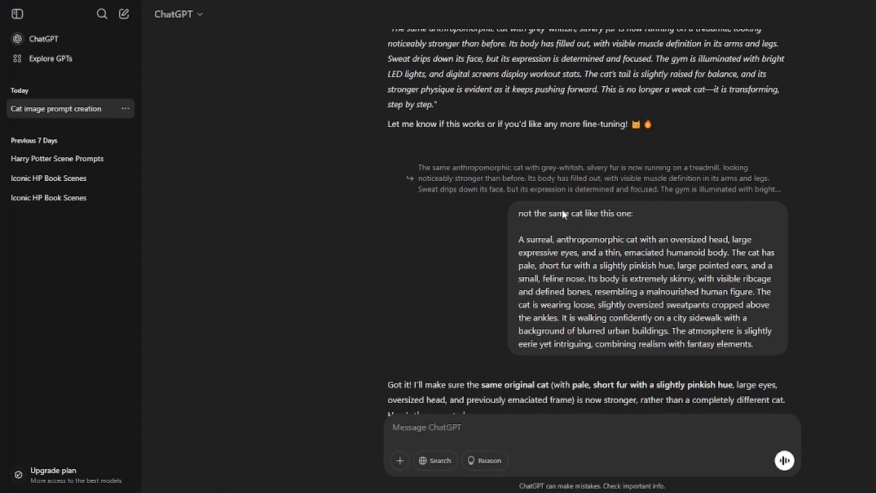
scroll("down", 3)
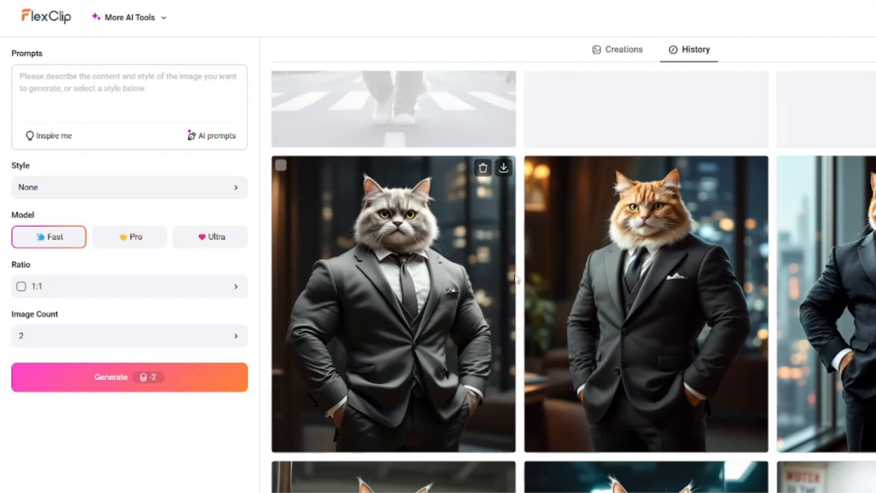
Scroll the History grid and open the downloaded weightlifting cat image full-size
scroll("down", 3)
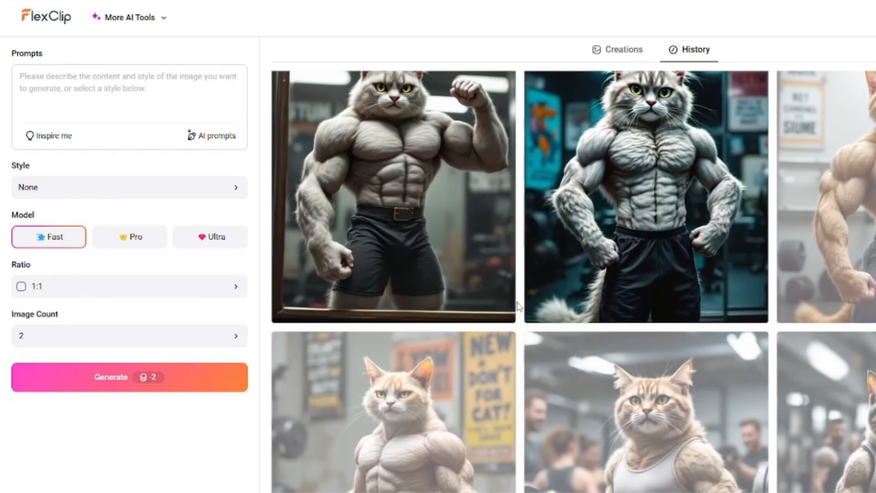
scroll("down", 3)
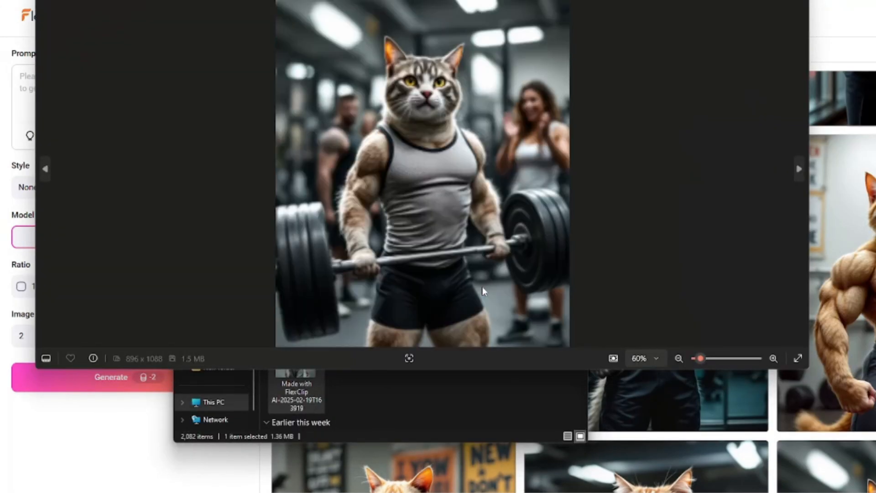
left_click(799, 168)
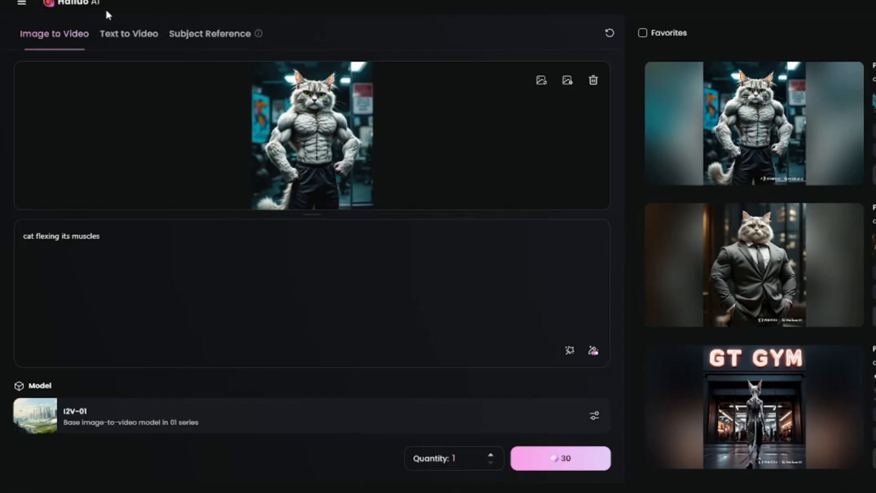
mouse_move(82, 15)
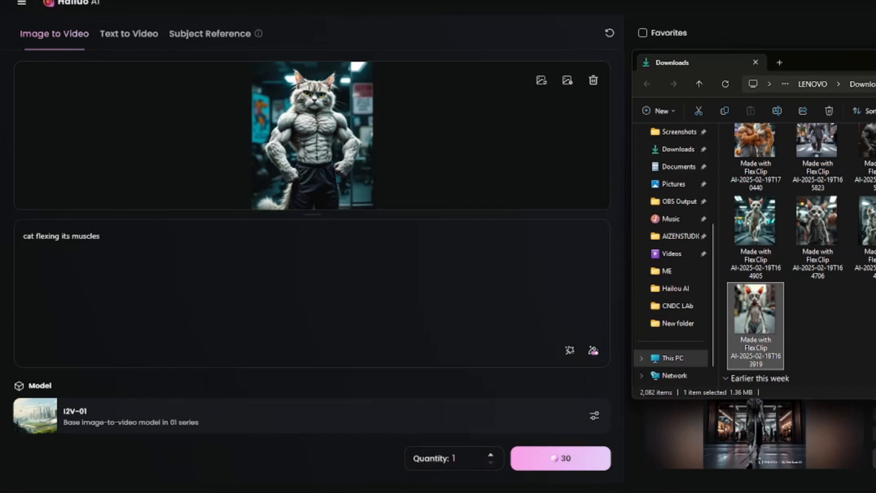
Load the skinny cat image into Hailuo AI with prompt 'cat walking towards the camera'
left_click(756, 62)
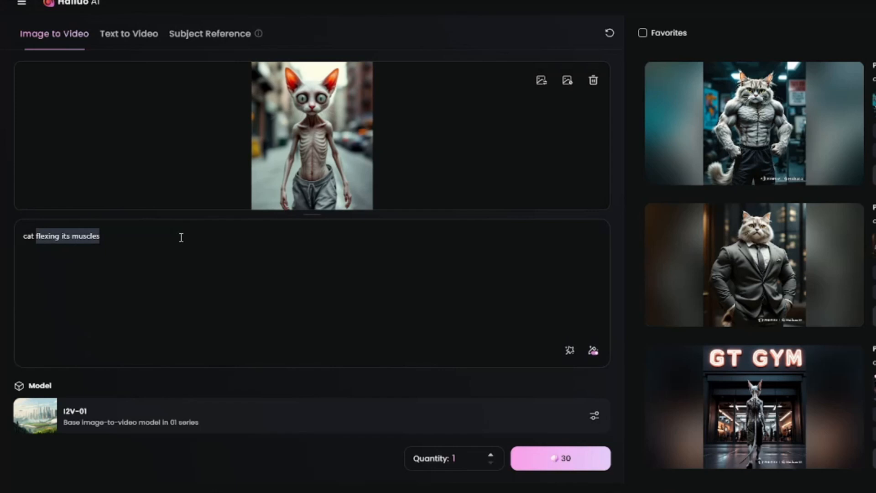
key("Delete")
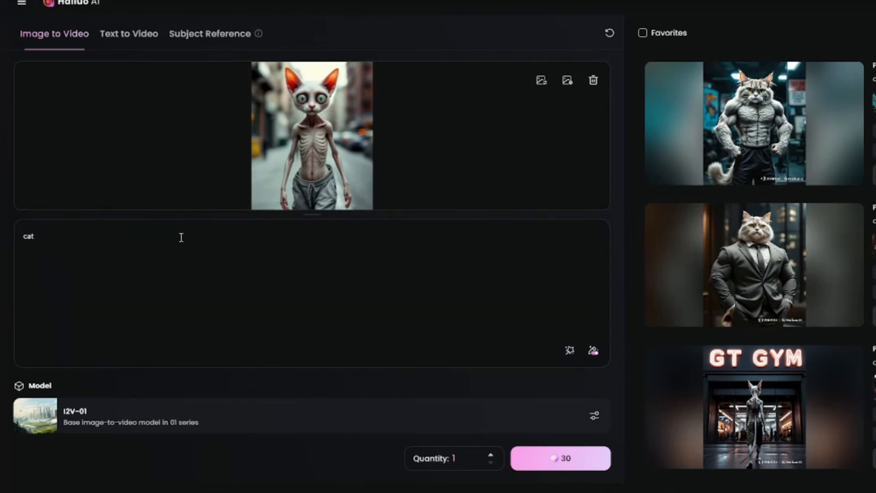
type("walking")
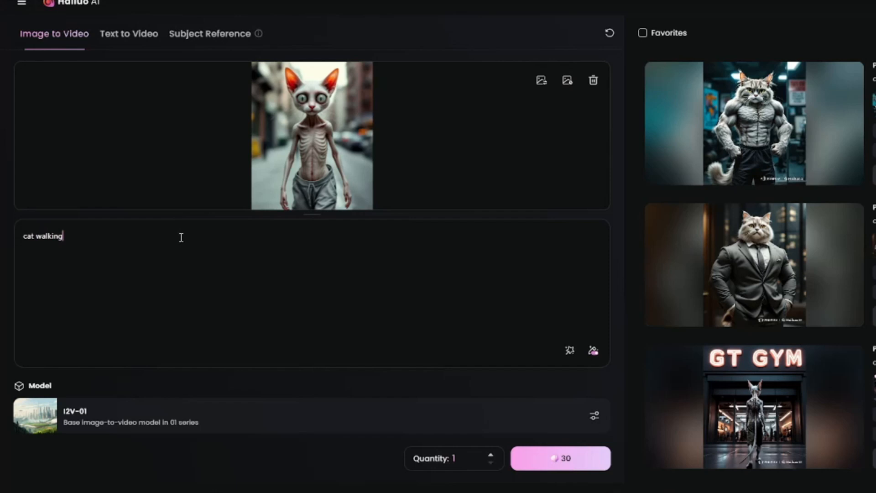
type("towards")
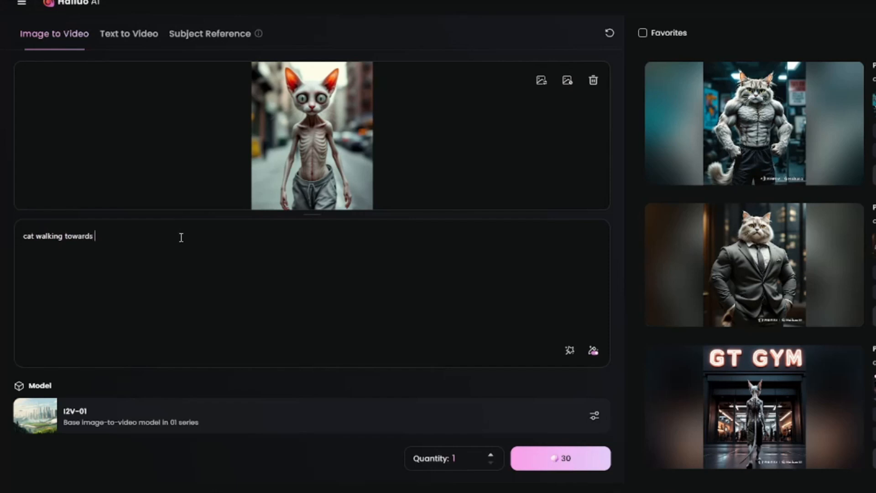
type("the camera")
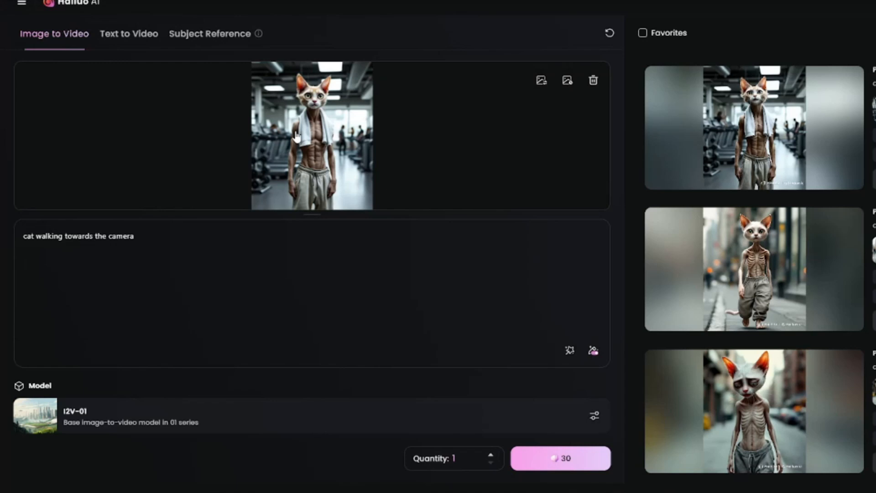
Reprompt the gym cat as 'cat looking confident', then view and close the video
left_click(311, 135)
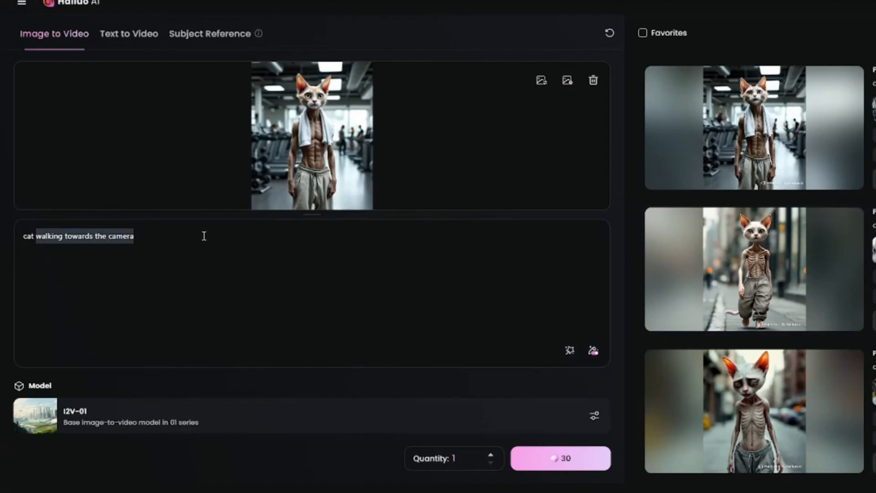
type("cat looking confident")
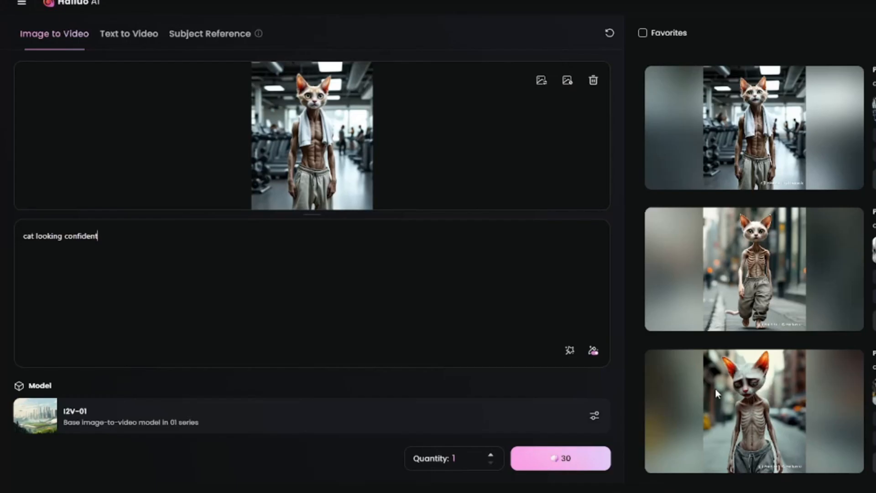
left_click(753, 127)
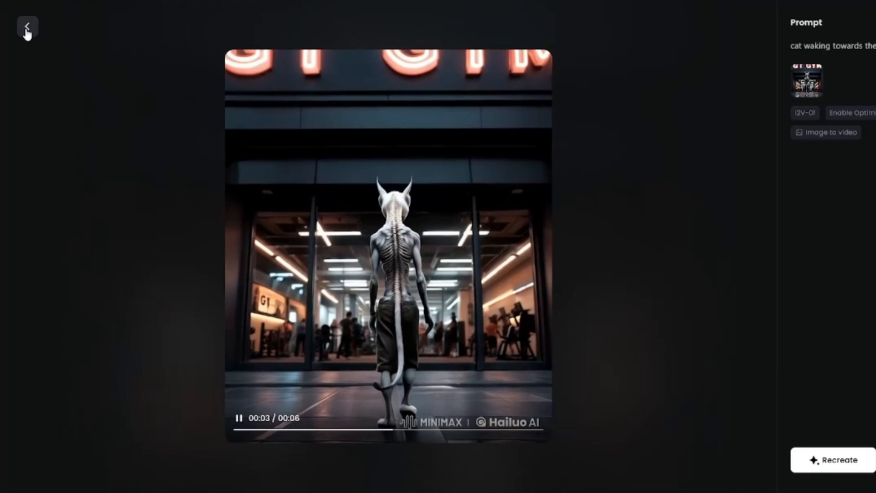
left_click(26, 27)
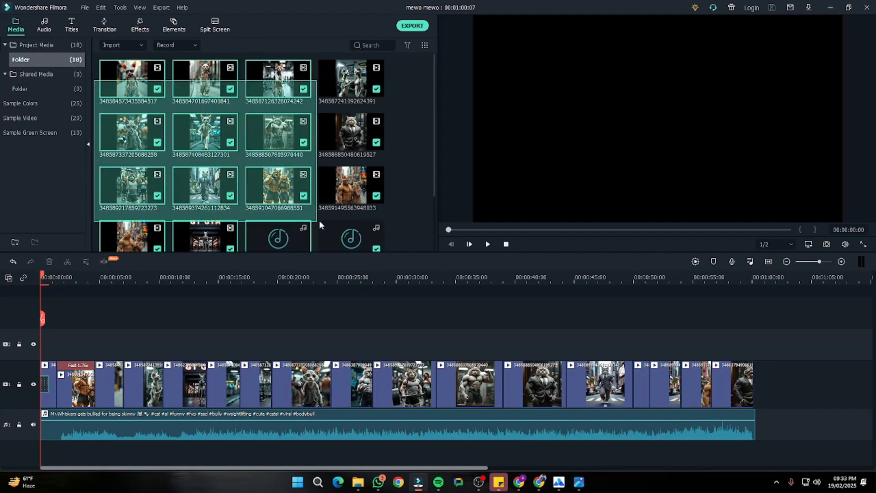
scroll("down", 3)
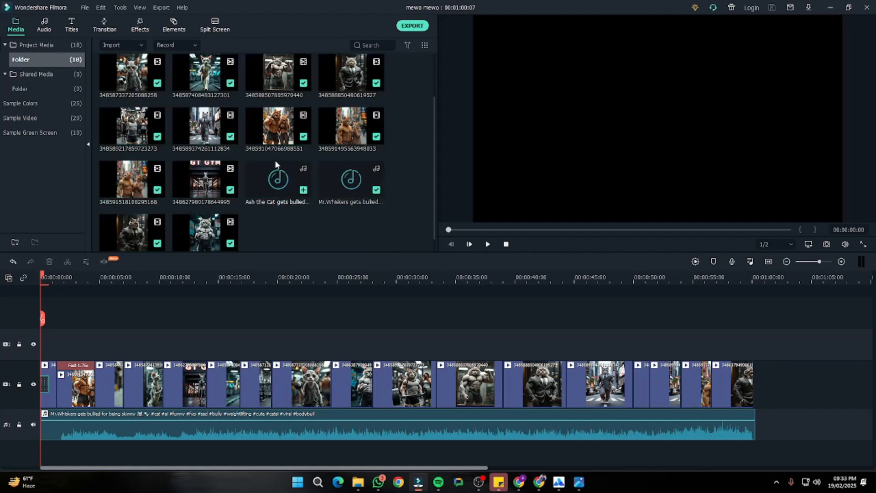
mouse_move(595, 347)
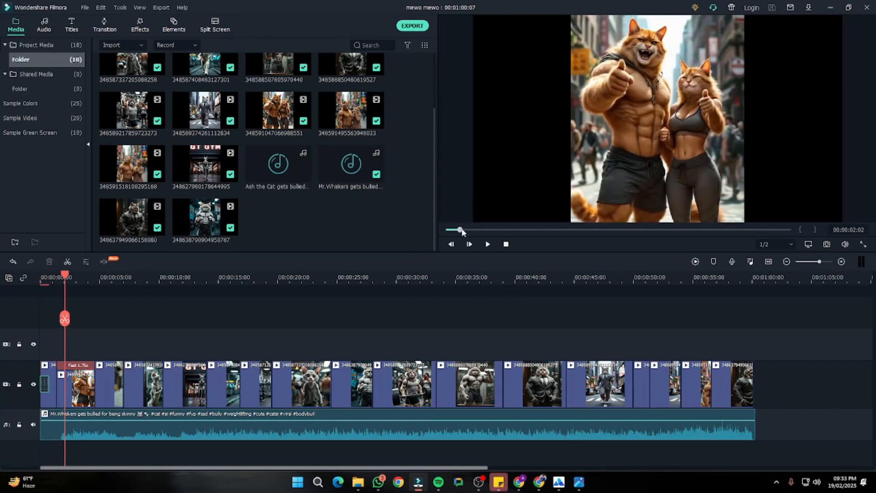
left_click_drag(460, 230, 771, 230)
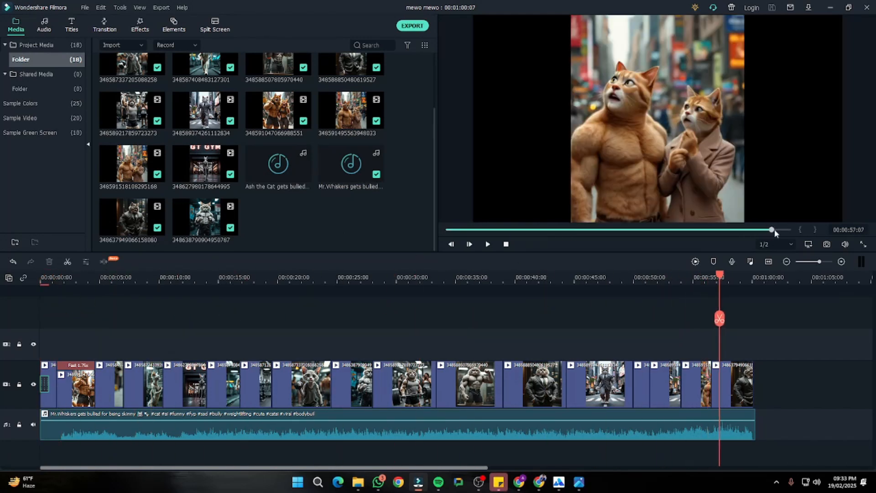
left_click_drag(771, 229, 579, 229)
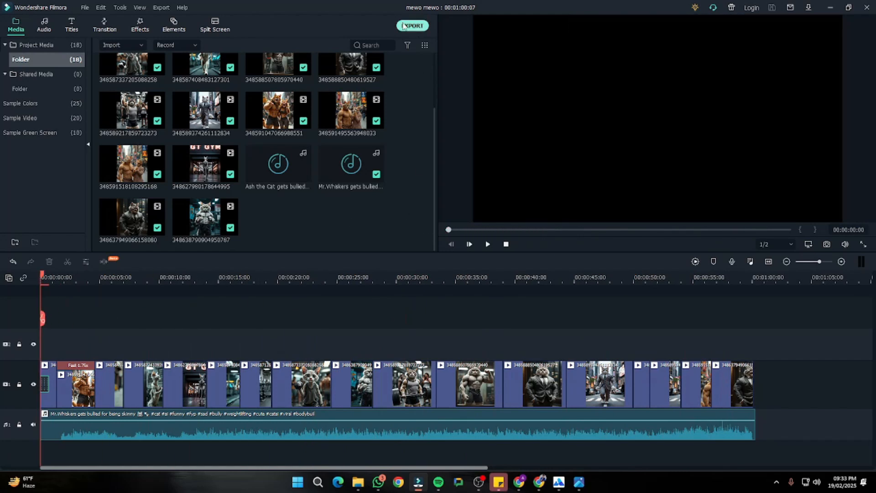
Export the edit as a 1920x1080 MP4 named 'mewo mewo'
left_click(413, 25)
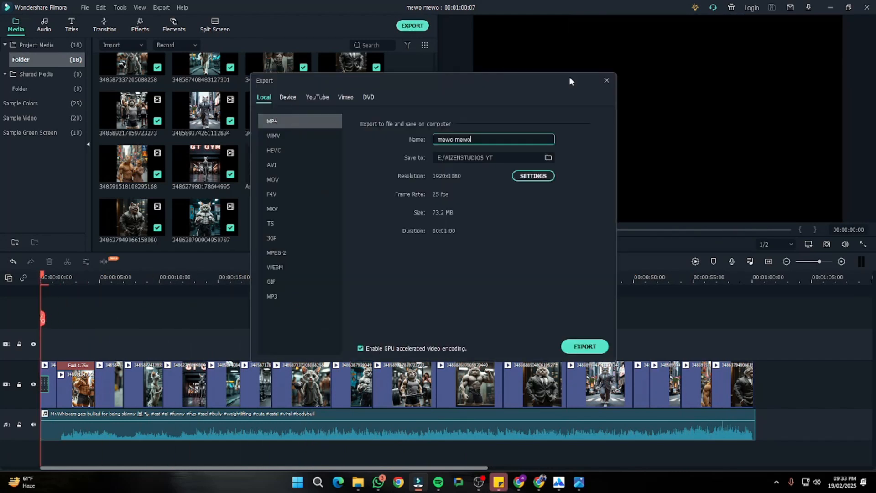
left_click(607, 80)
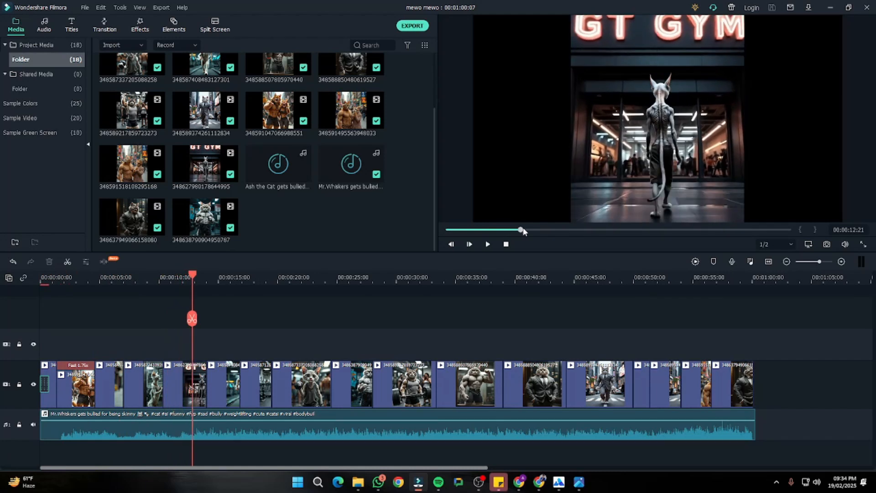
left_click_drag(520, 229, 548, 229)
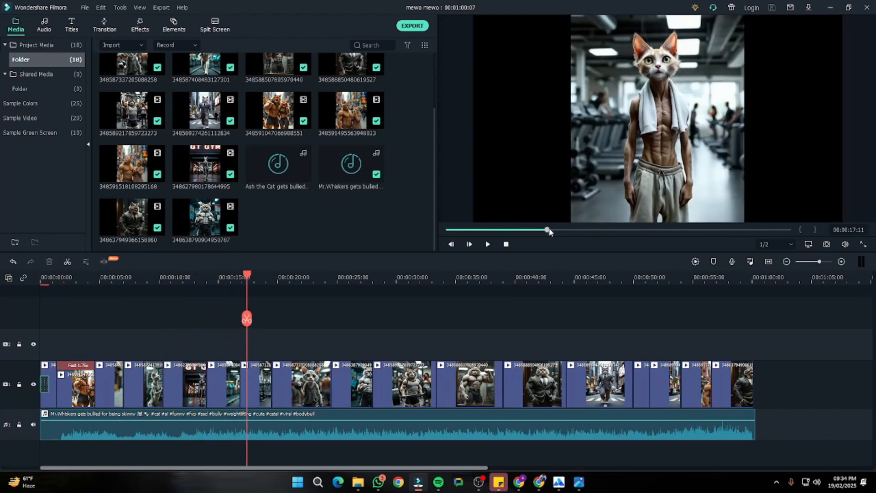
left_click_drag(548, 230, 648, 230)
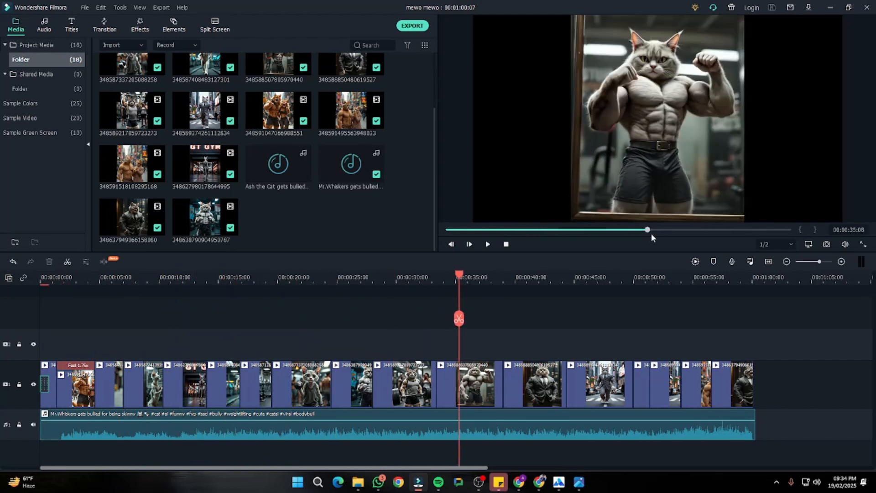
left_click_drag(648, 229, 784, 229)
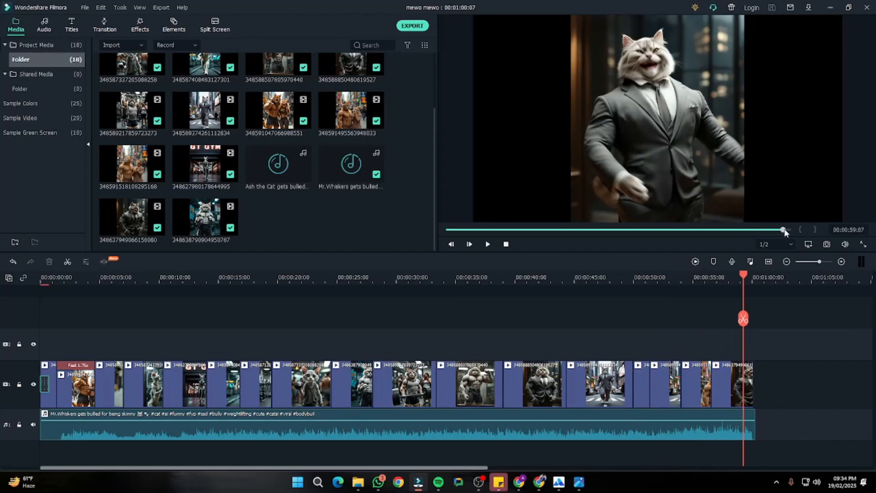